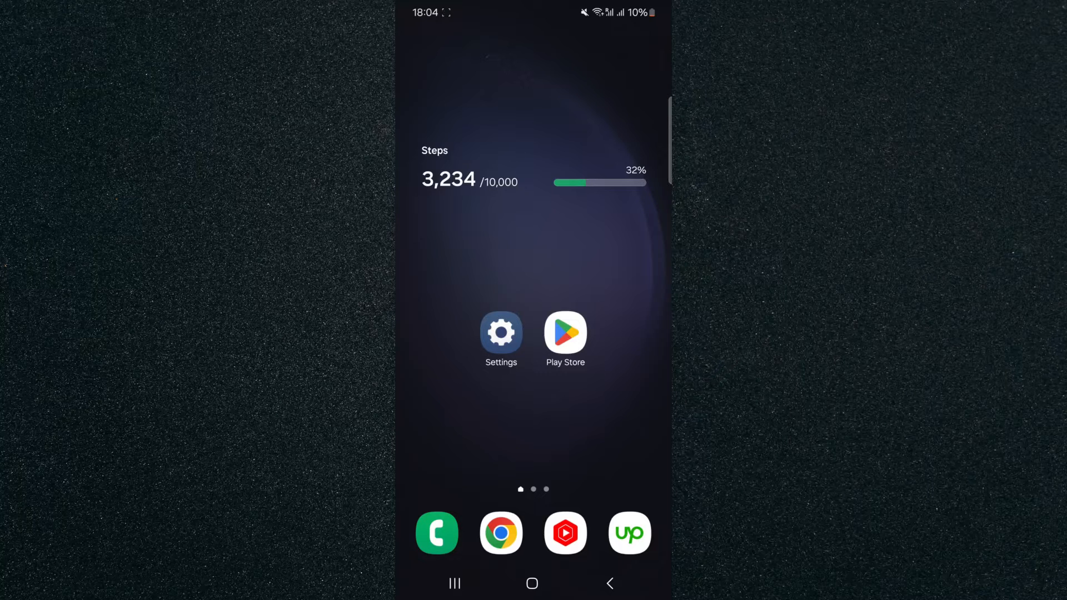
- Bring up the DevCheck Device & System Info listing in the Play Store
{"action": "left_click", "coordinate": [565, 332]}
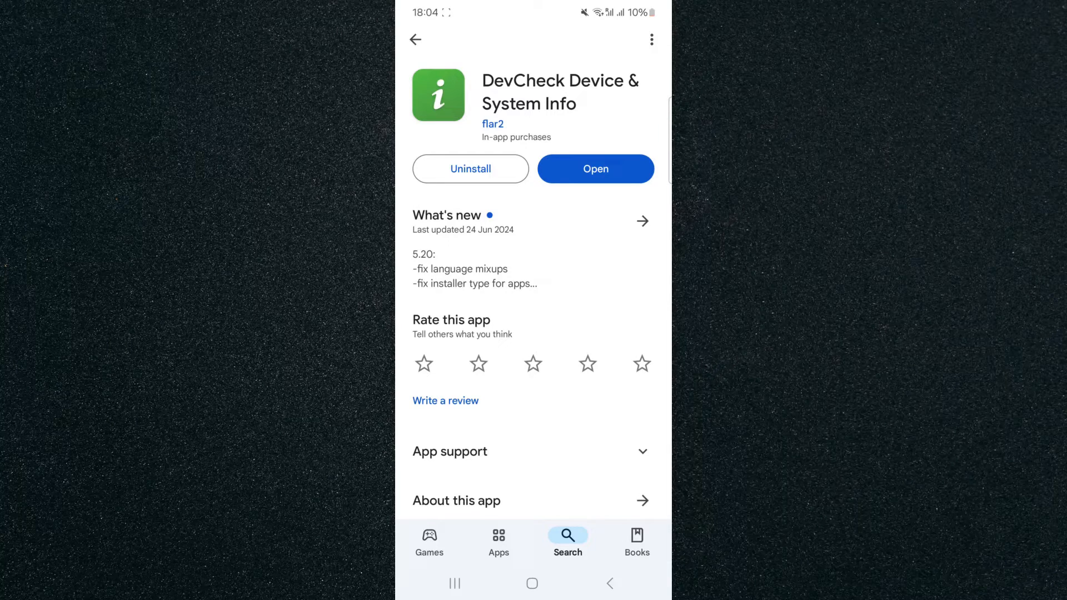
- Launch DevCheck from its Play Store listing and head to the Camera information
{"action": "left_click", "coordinate": [595, 169]}
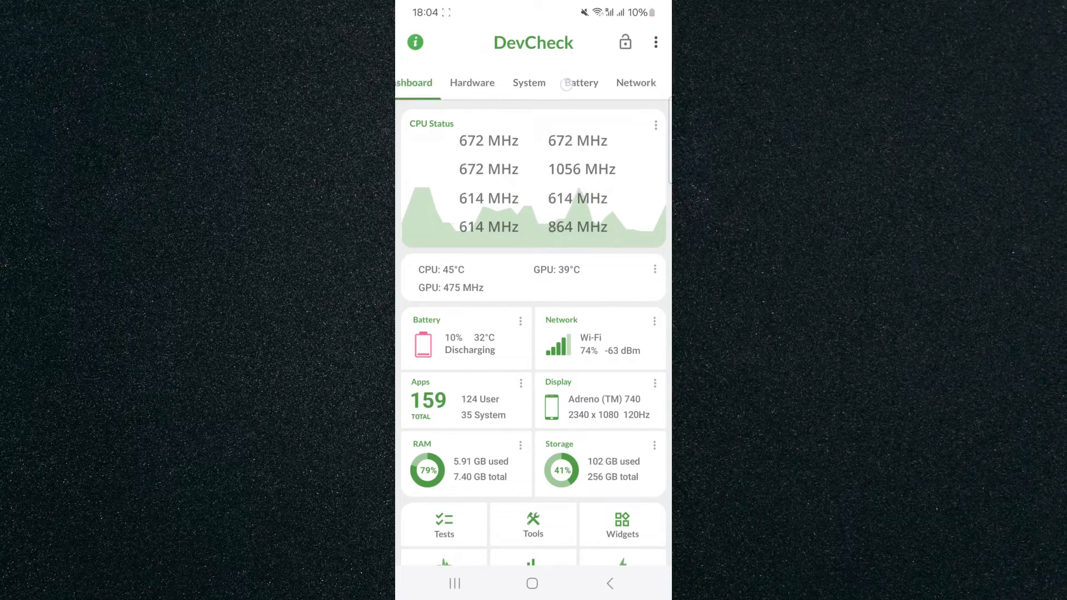
{"action": "left_click", "coordinate": [592, 82]}
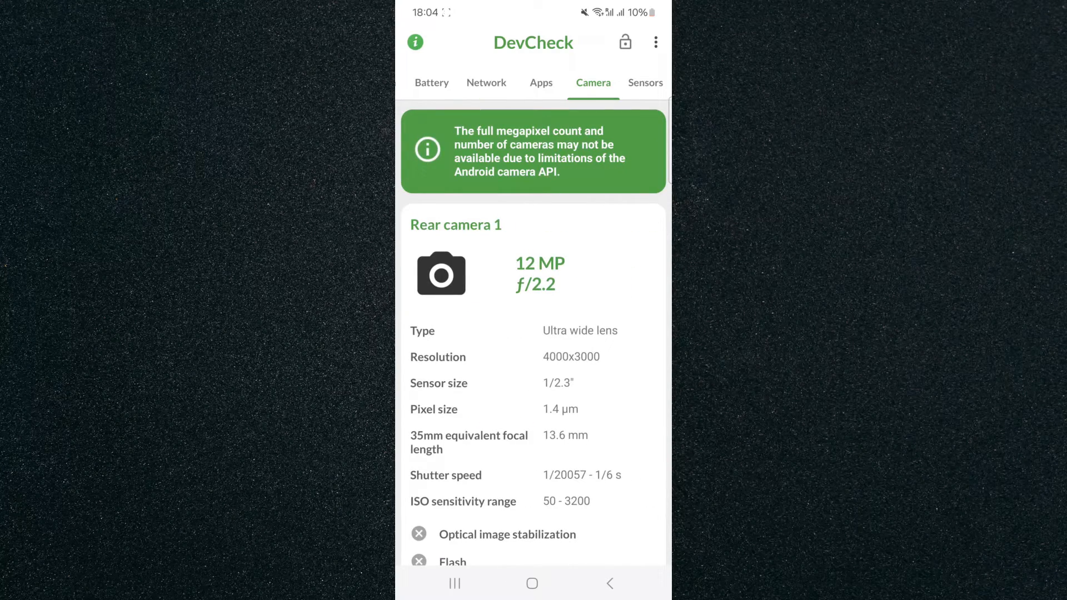
- Scroll the Camera tab past rear camera 1 (1/2.3" sensor) to rear camera 2's 50 MP, f/1.8 specs
{"action": "scroll", "scroll_direction": "down", "scroll_amount": 3}
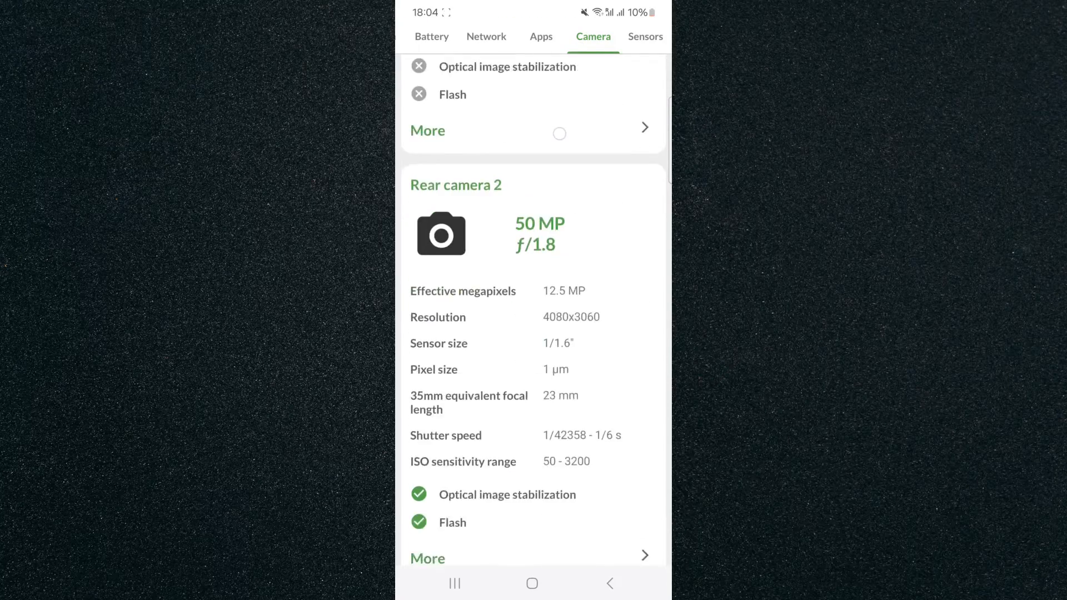
{"action": "scroll", "scroll_direction": "down", "scroll_amount": 3}
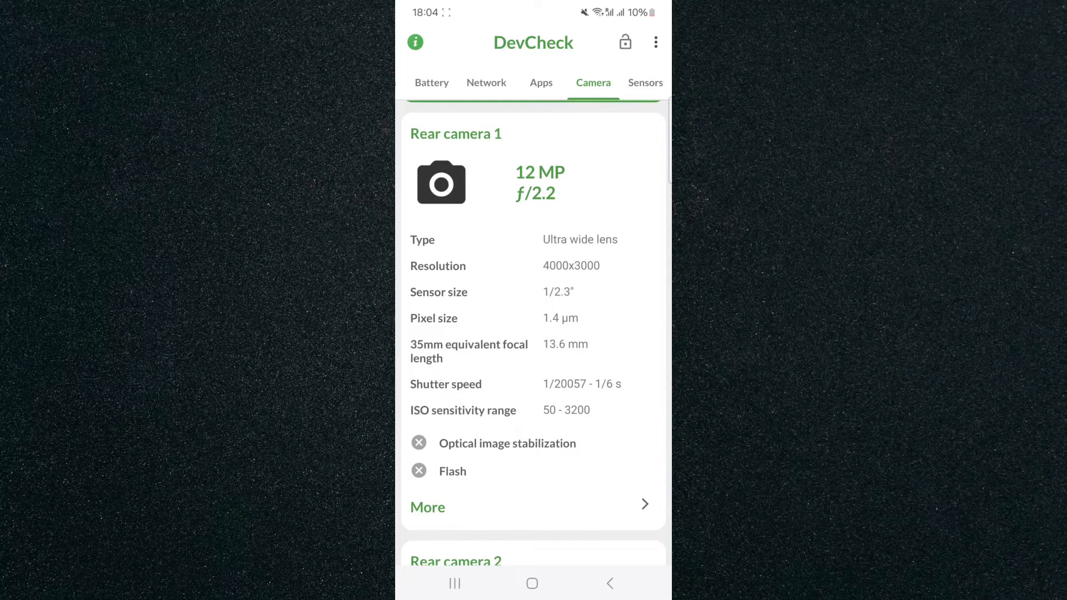
- Scroll between rear cameras 2 and 3, settling on rear camera 3's 10 MP, f/2.4, 1/3.5" sensor specs
{"action": "scroll", "scroll_direction": "up", "scroll_amount": 3}
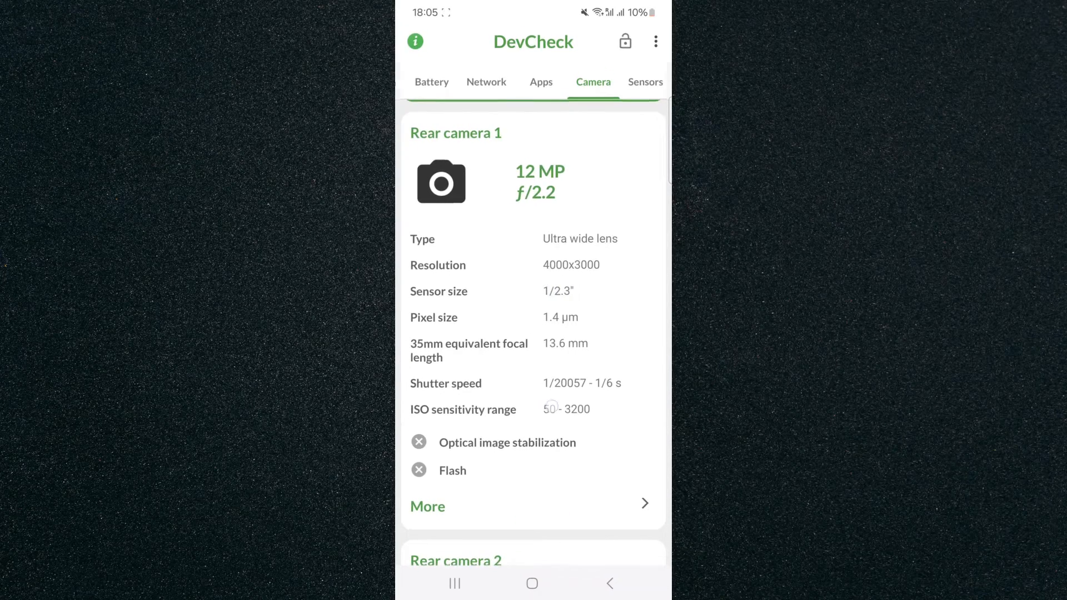
{"action": "scroll", "scroll_direction": "down", "scroll_amount": 3}
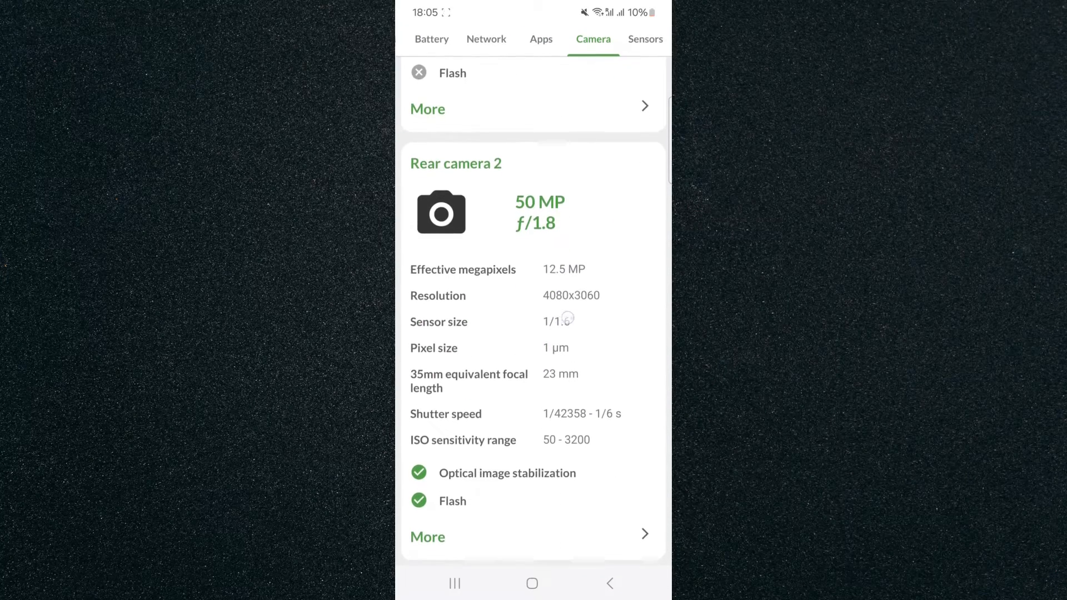
{"action": "scroll", "scroll_direction": "up", "scroll_amount": 3}
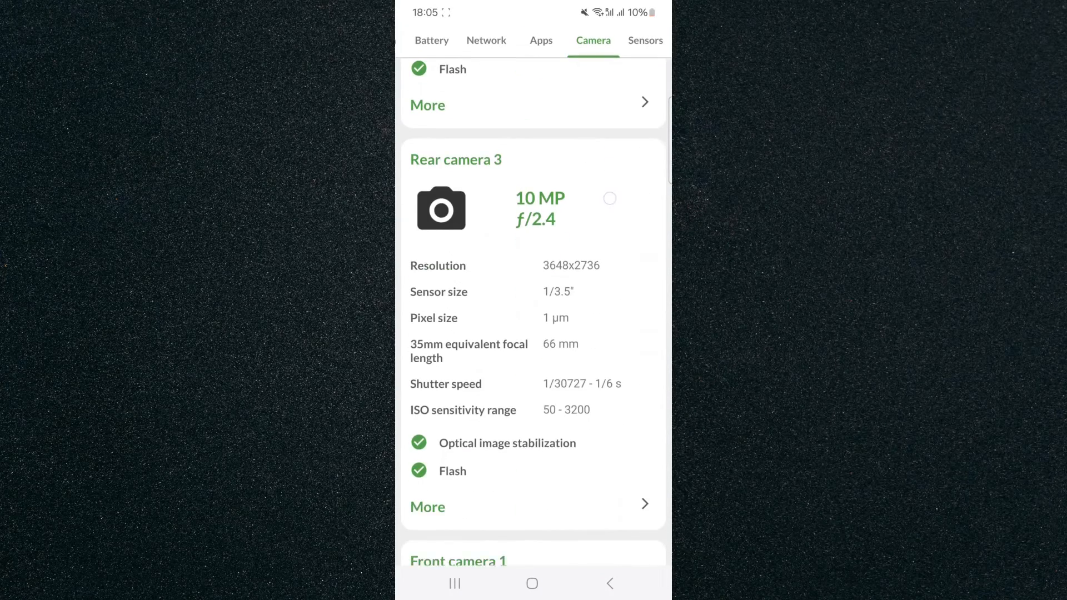